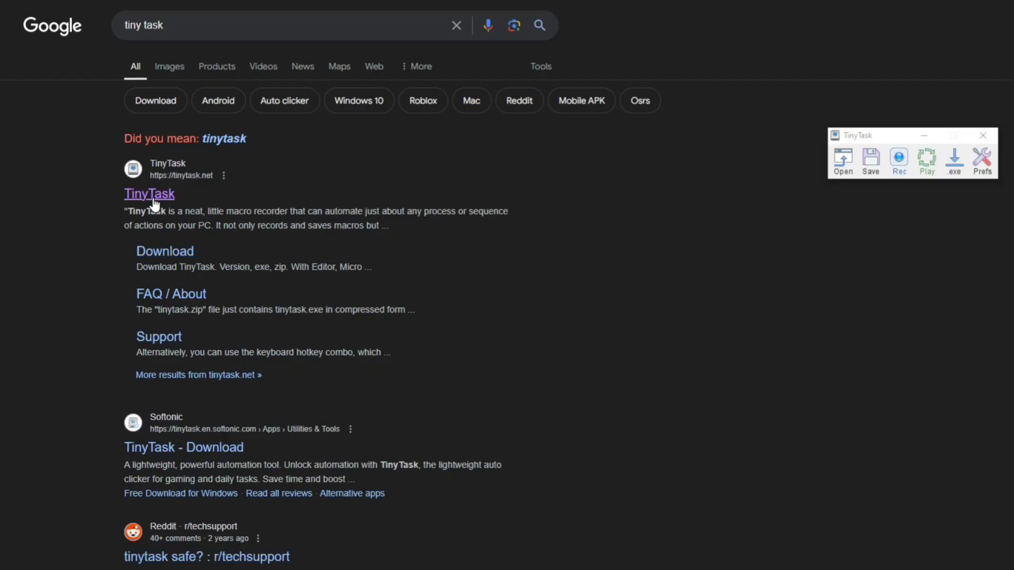
# Reach tinytask.net from the search results and park the TinyTask window over Roblox.
pyautogui.click(149, 193)
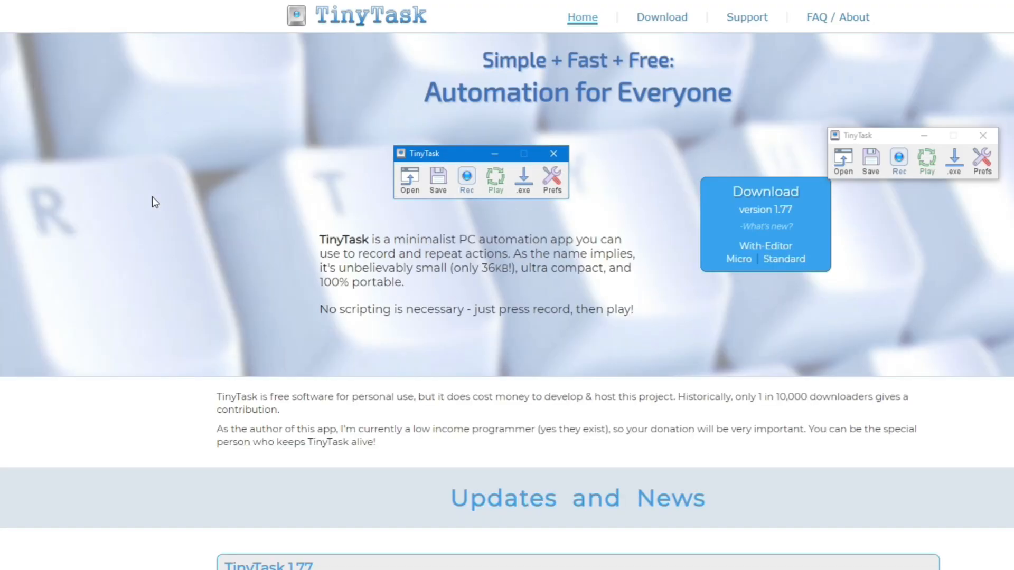
pyautogui.moveTo(465, 197)
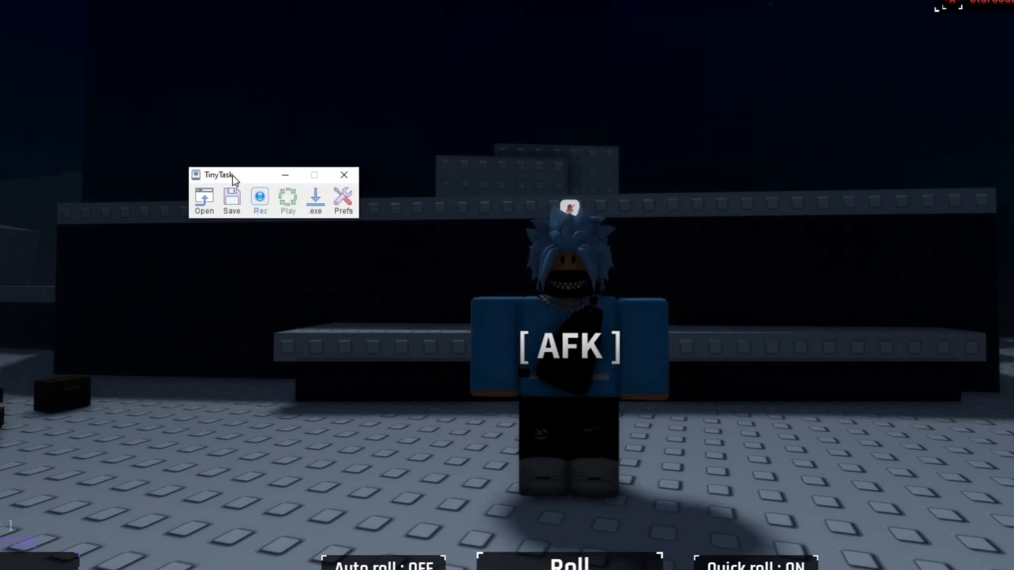
pyautogui.moveTo(219, 174); pyautogui.dragTo(257, 202)
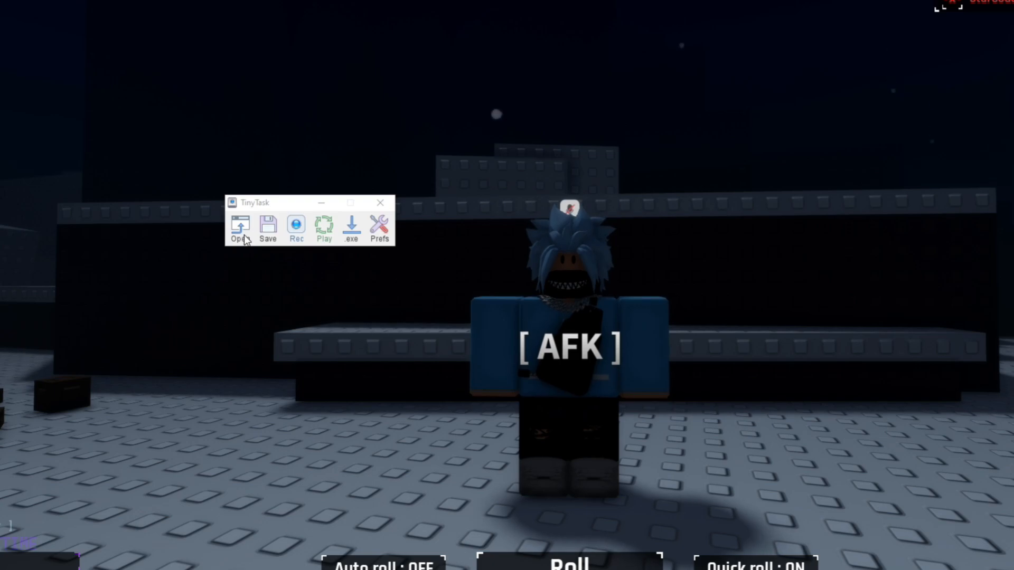
# Load NON VIP MACRO.rec from the Downloads folder into TinyTask.
pyautogui.click(238, 230)
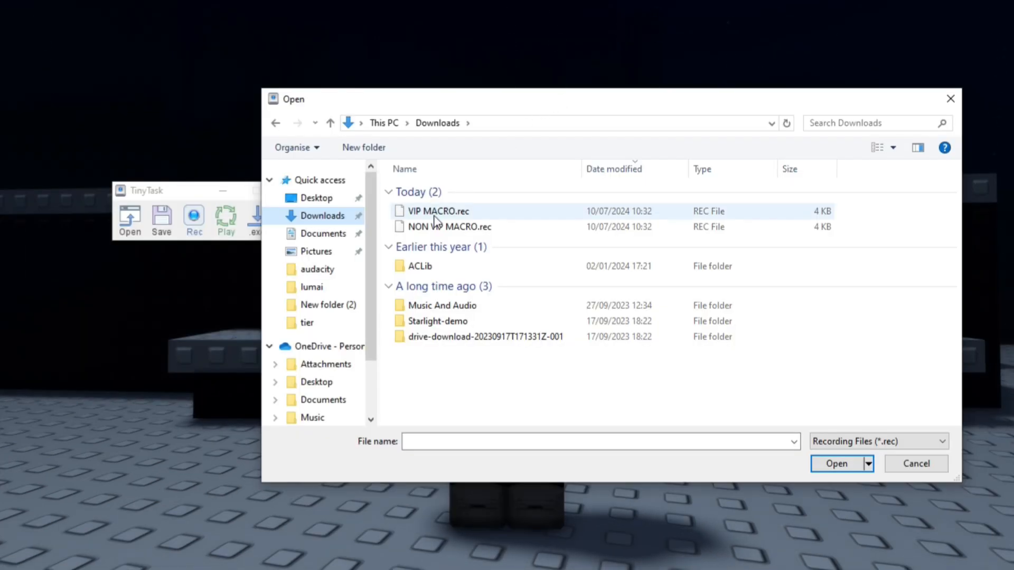
pyautogui.moveTo(437, 211)
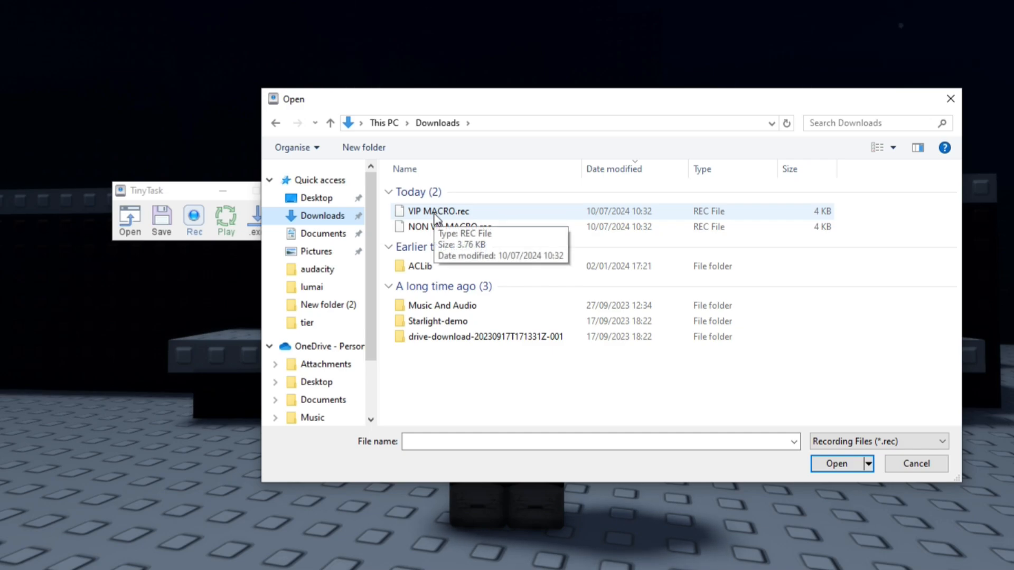
pyautogui.click(450, 227)
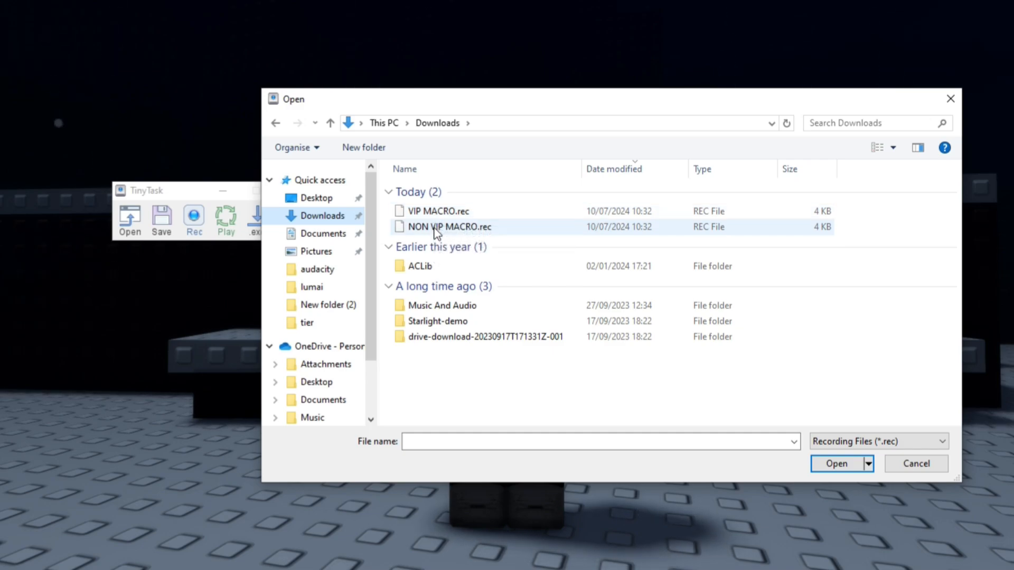
pyautogui.moveTo(434, 211)
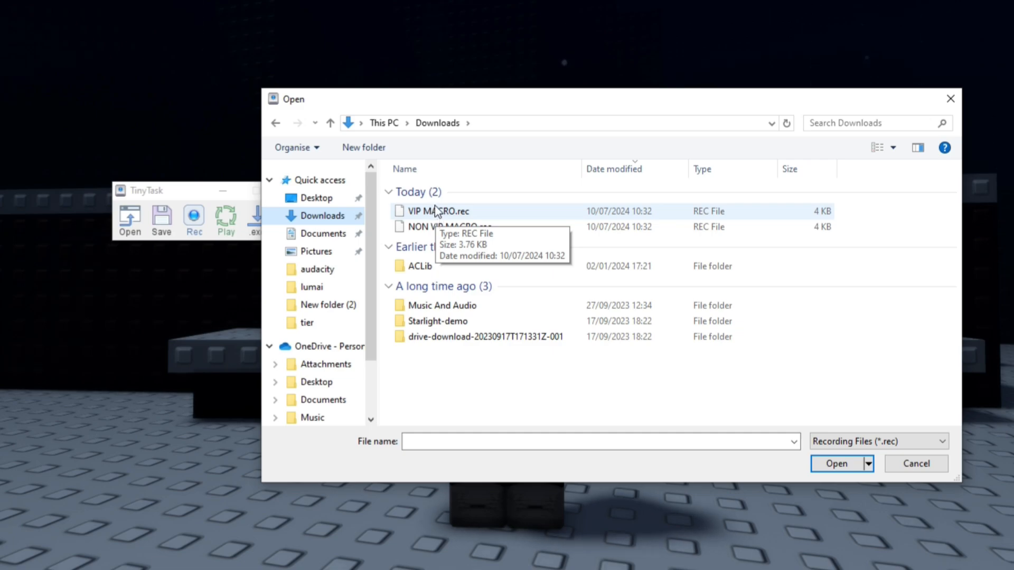
pyautogui.moveTo(439, 226)
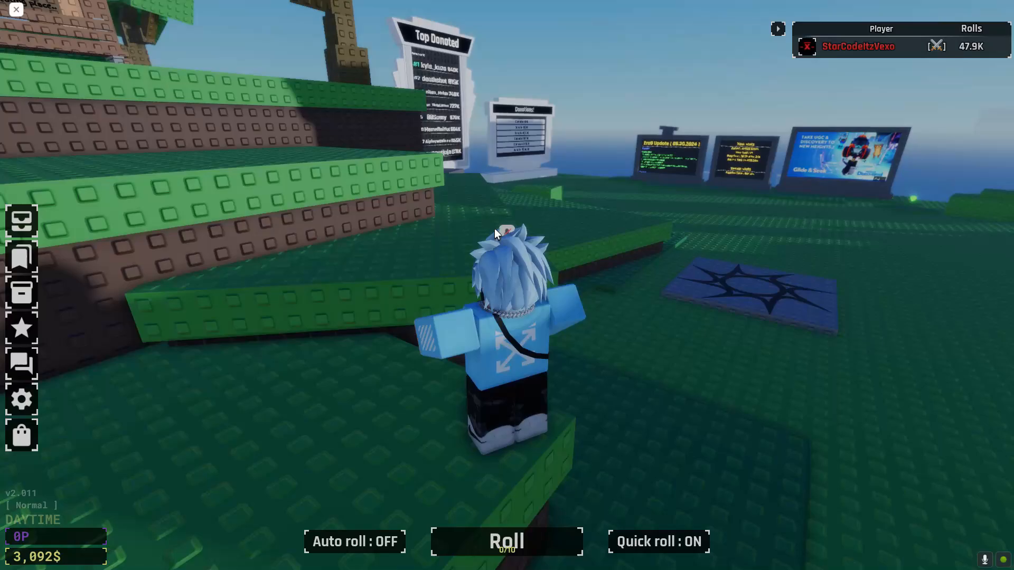
# Bring up Roblox's in-game settings menu with Esc.
pyautogui.press('Escape')
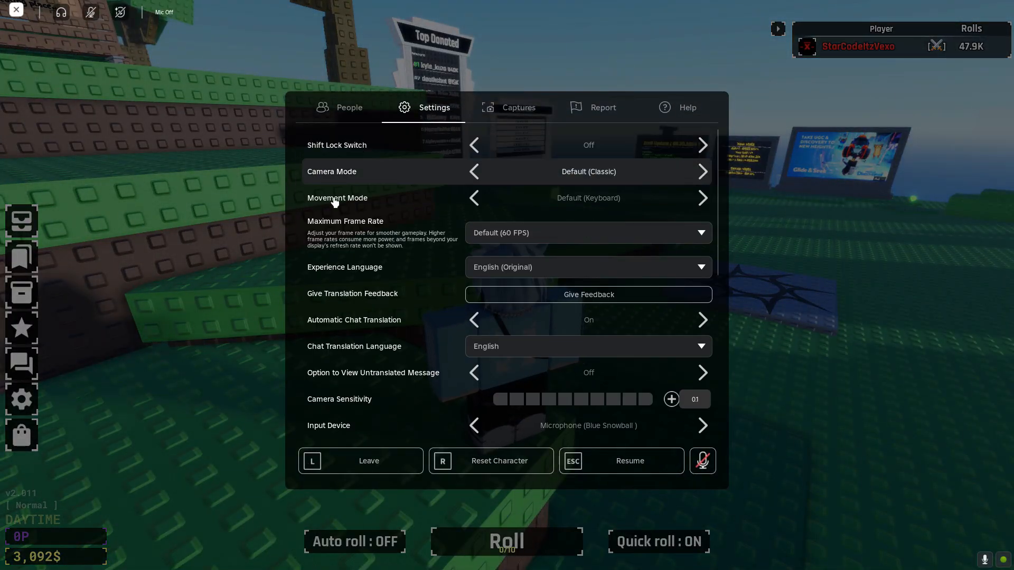
pyautogui.moveTo(552, 271)
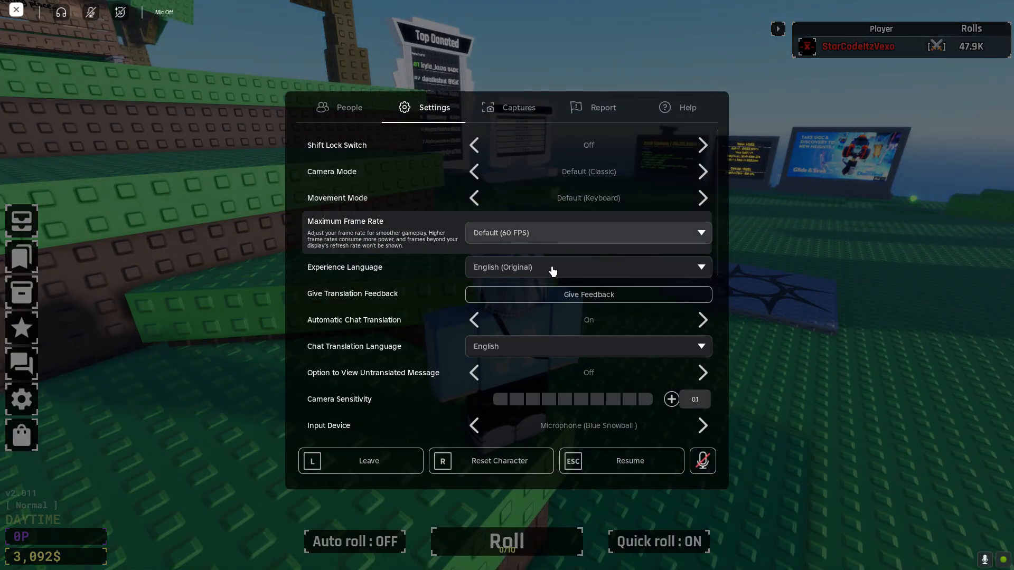
pyautogui.moveTo(462, 159)
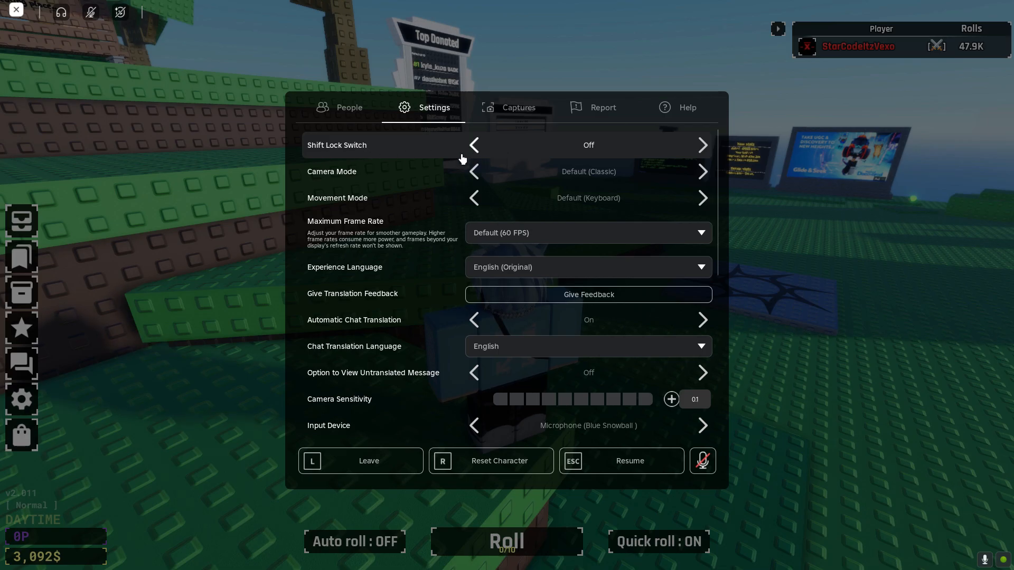
pyautogui.moveTo(513, 211)
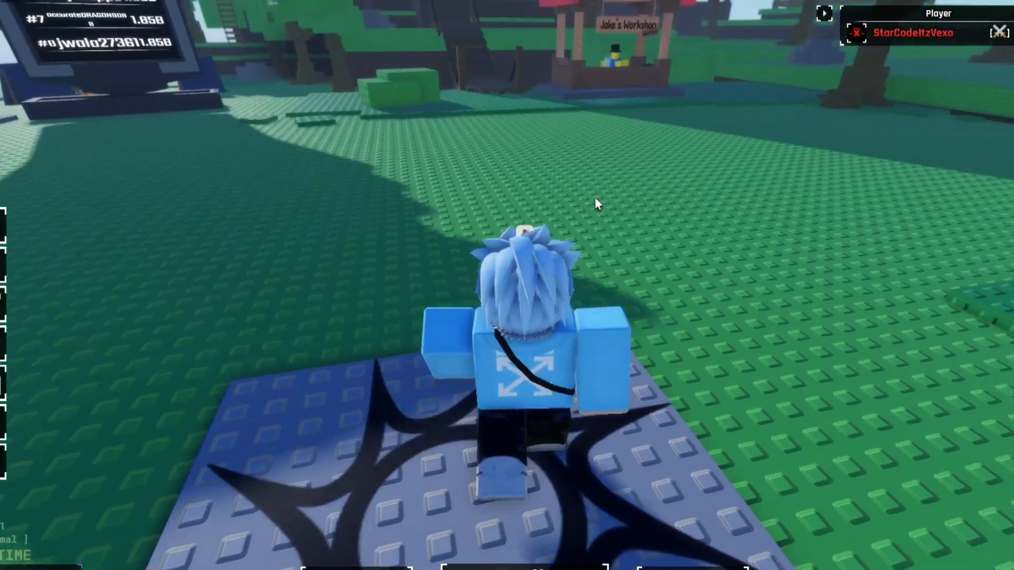
# Walk the character forward onto the star-patterned pad.
pyautogui.press('w')
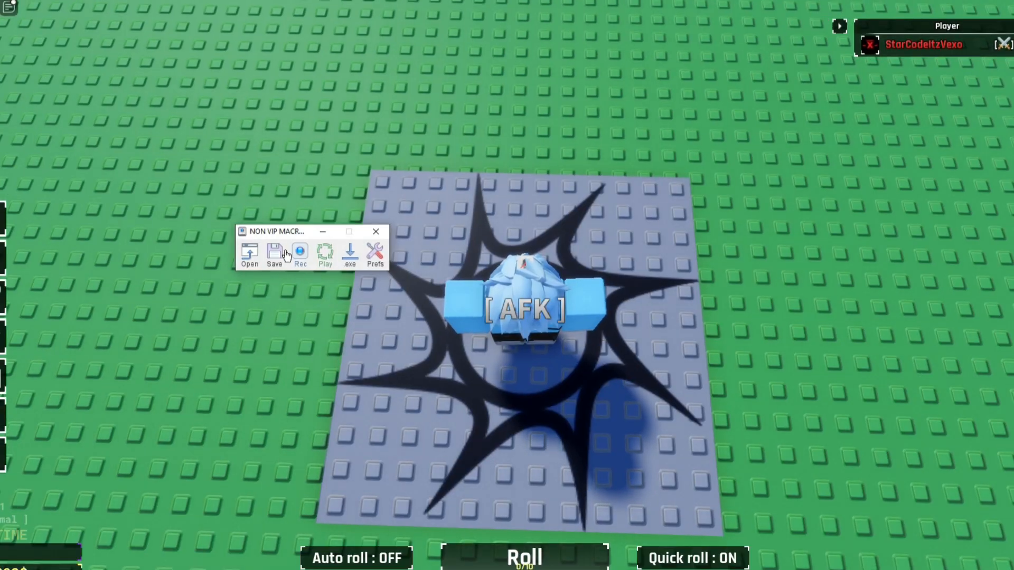
# Enable Continuous Playback at 1x with F8 hotkey and start the macro in Roblox.
pyautogui.click(375, 254)
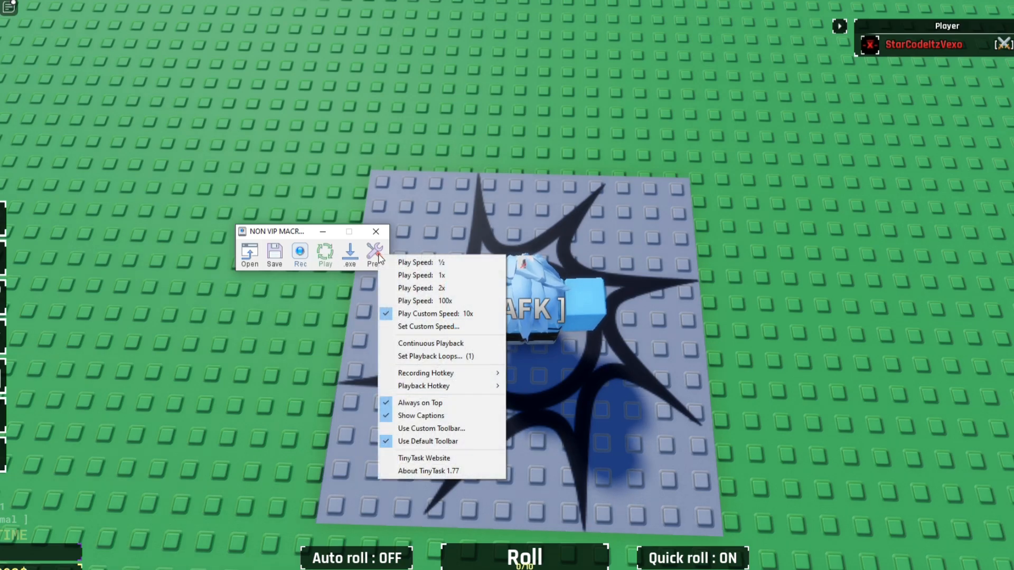
pyautogui.moveTo(431, 343)
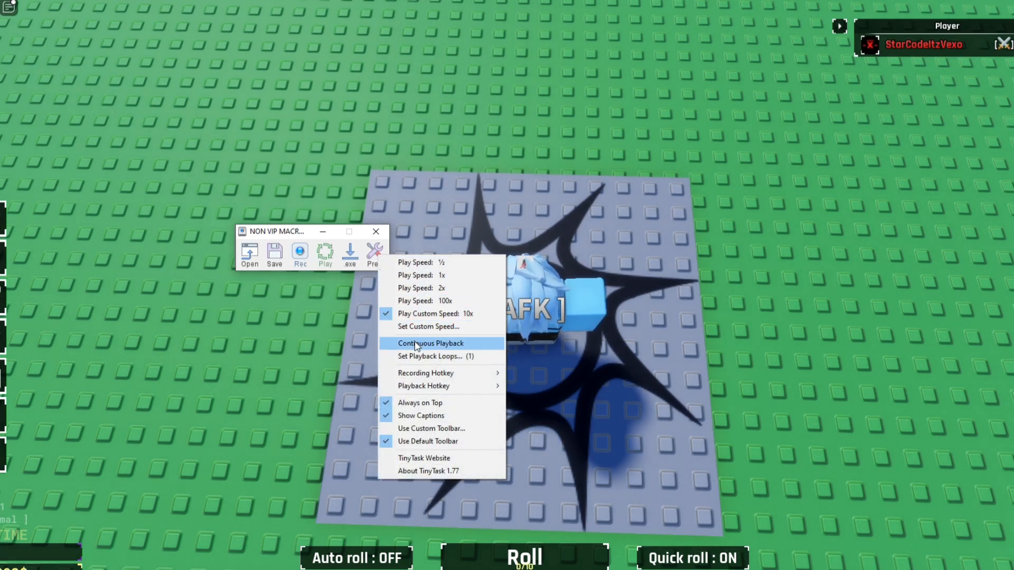
pyautogui.click(430, 343)
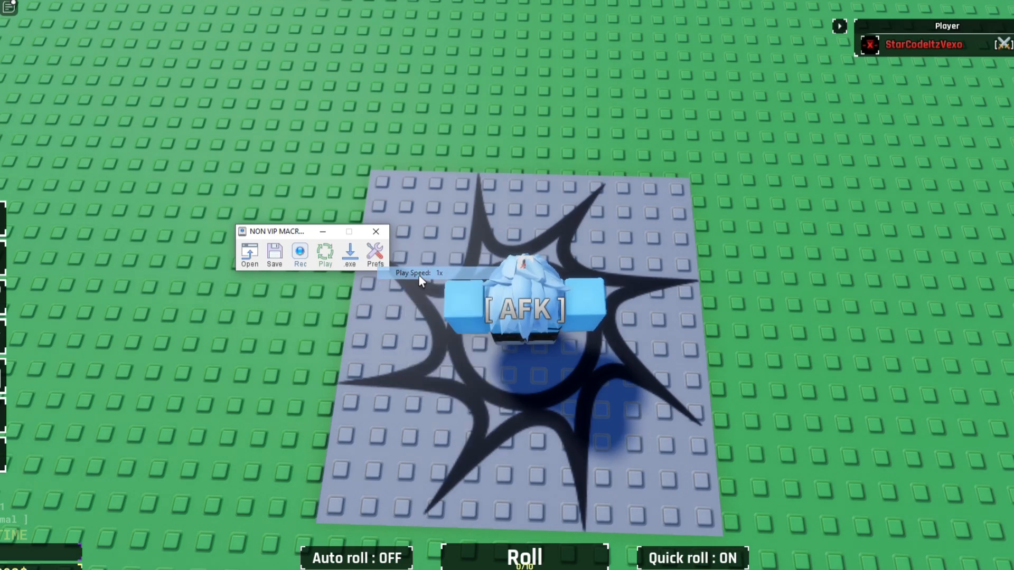
pyautogui.click(374, 254)
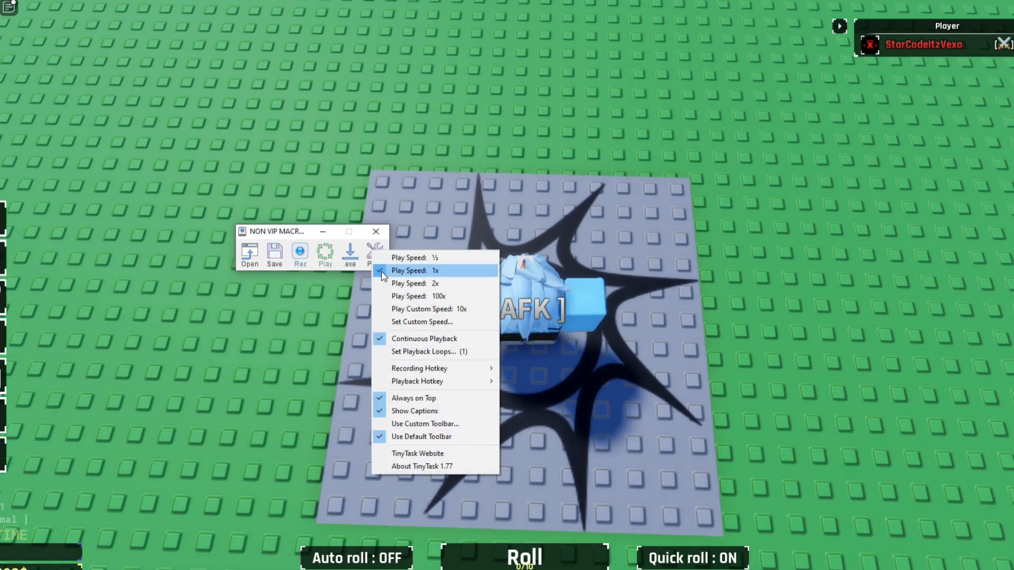
pyautogui.moveTo(425, 338)
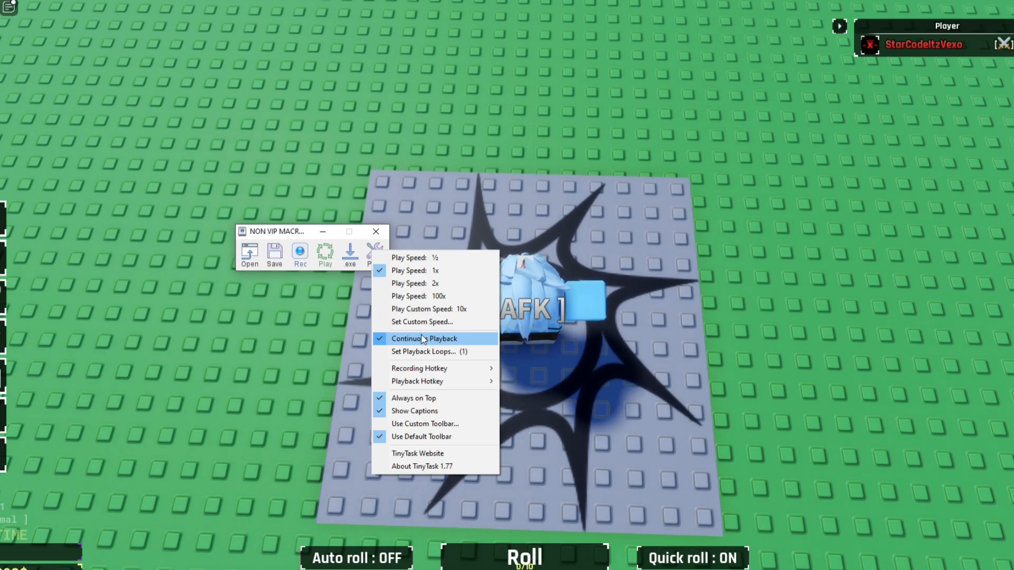
pyautogui.moveTo(426, 381)
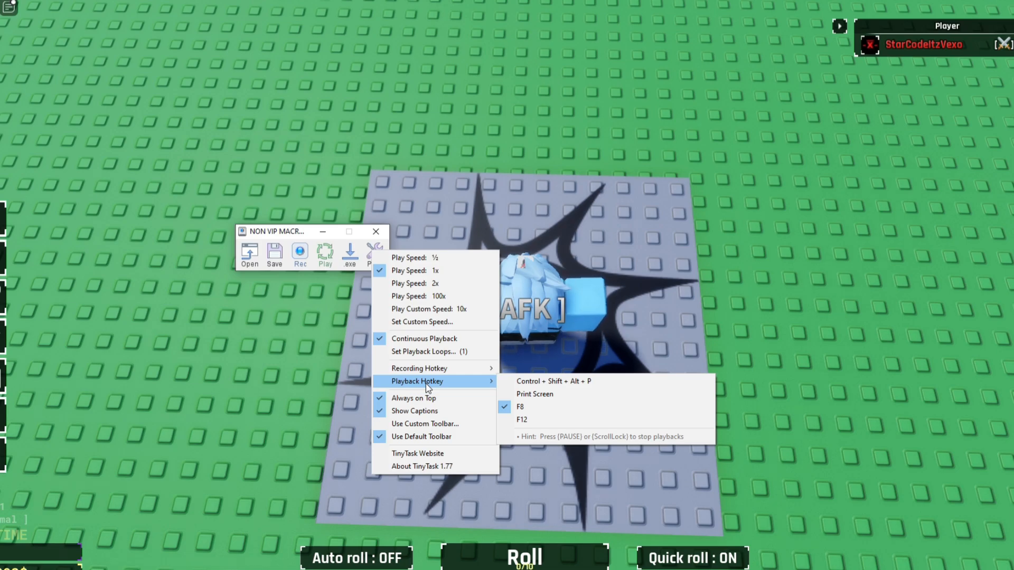
pyautogui.click(385, 199)
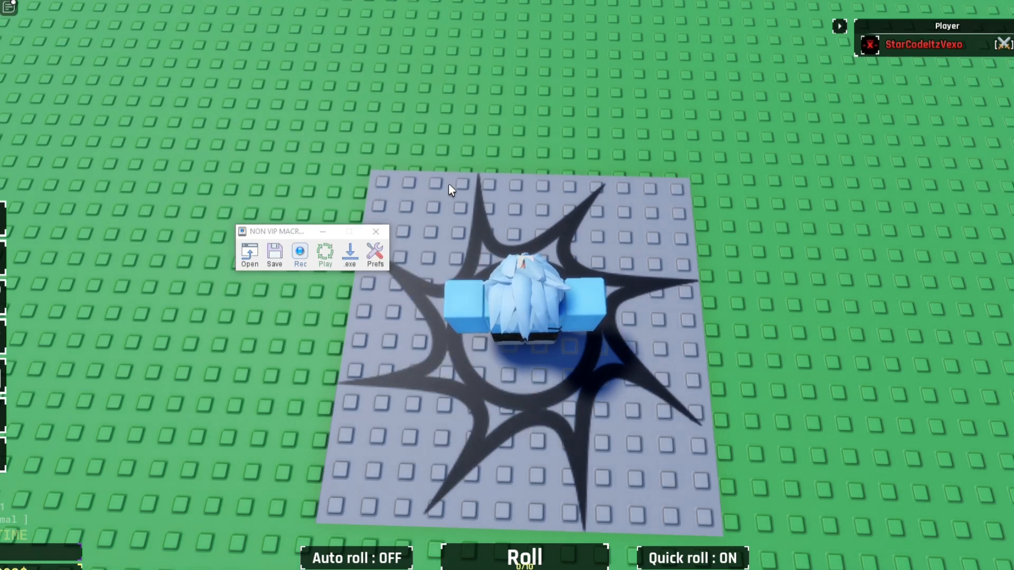
pyautogui.click(299, 254)
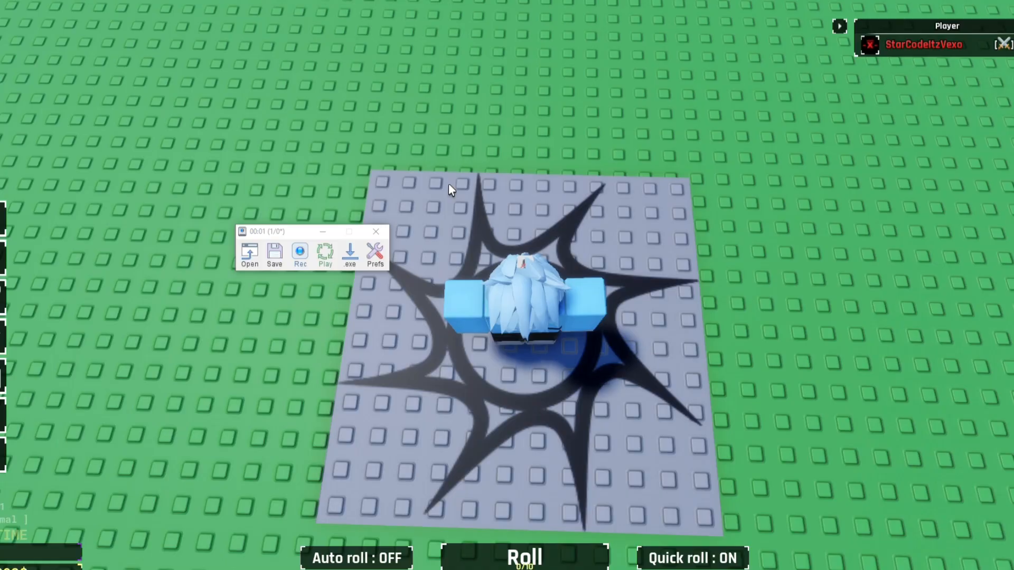